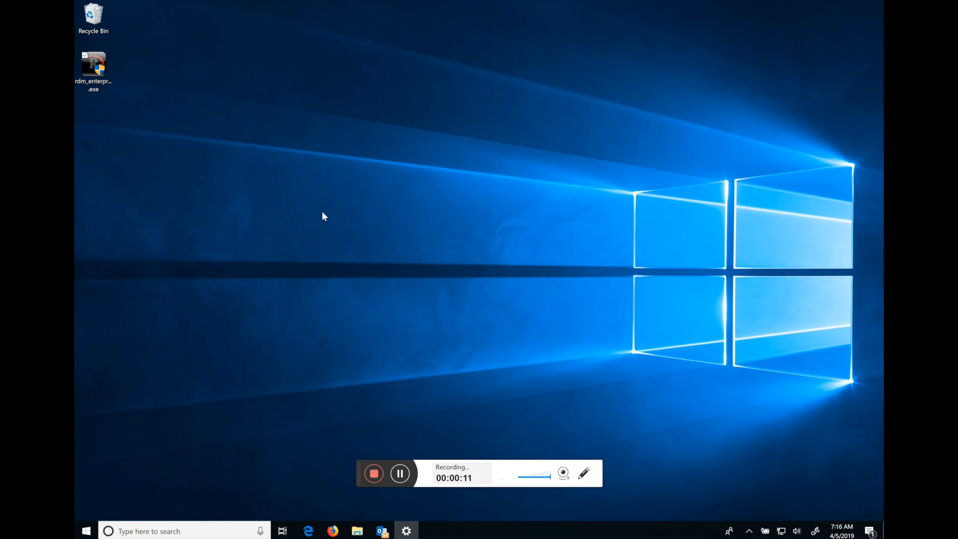
# Step: Launch the RDM 14.1 installer from the desktop and accept the license agreement
pyautogui.click(93, 68)
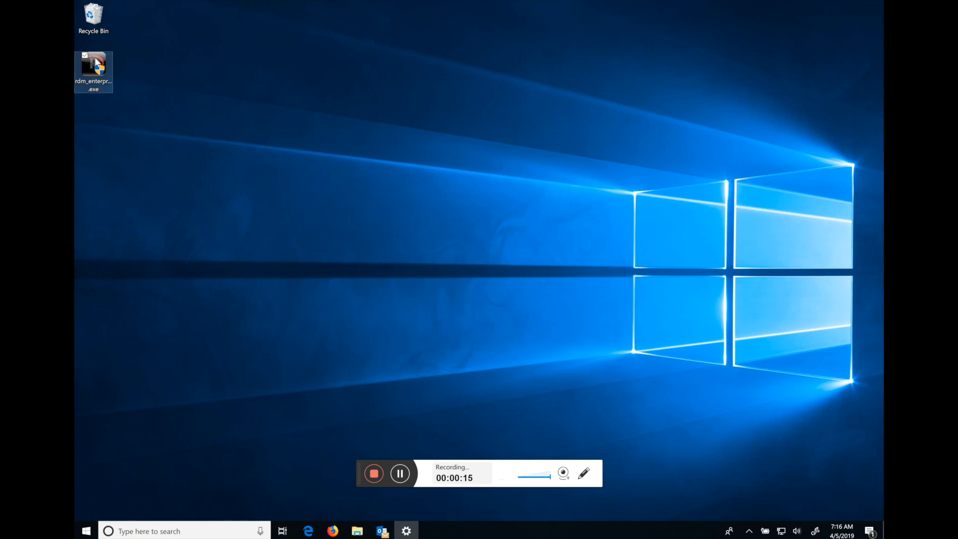
pyautogui.doubleClick(93, 67)
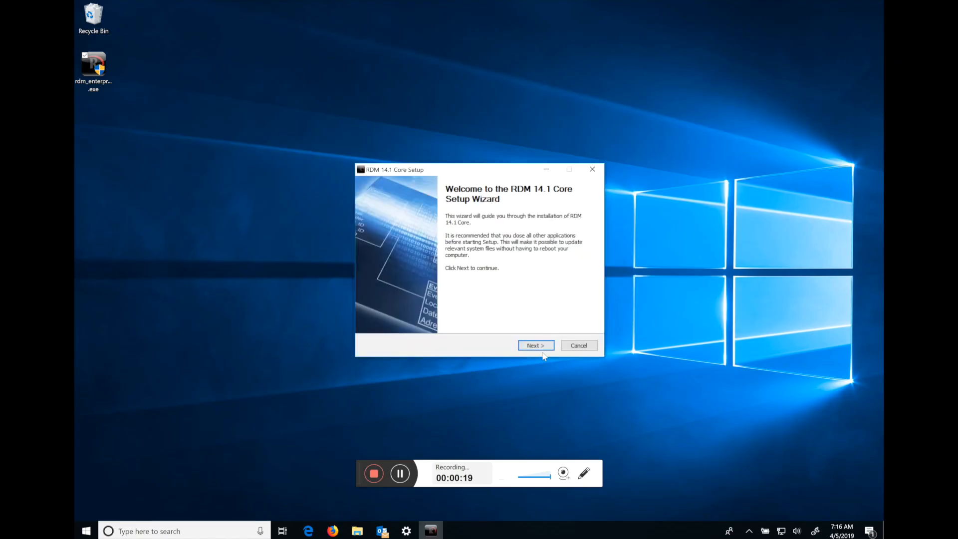
pyautogui.click(535, 345)
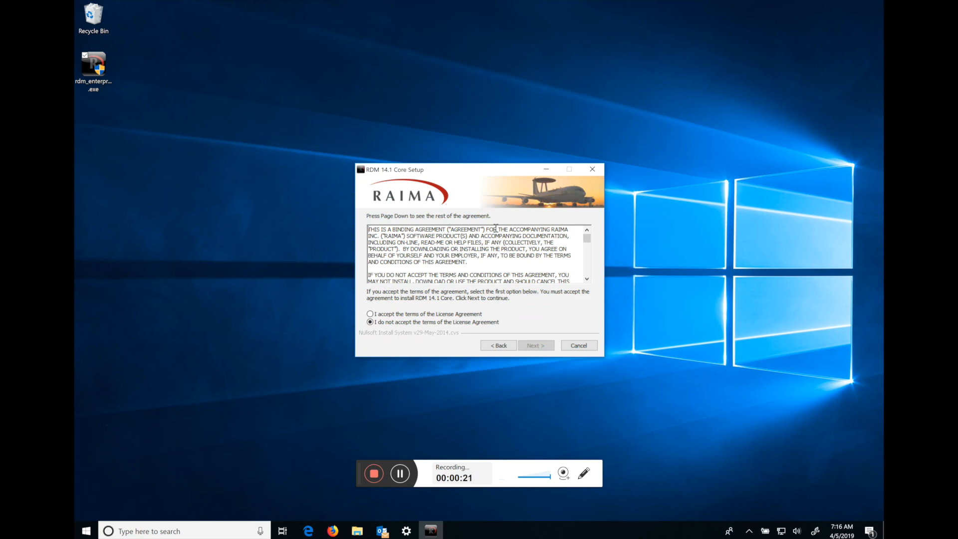
pyautogui.click(370, 313)
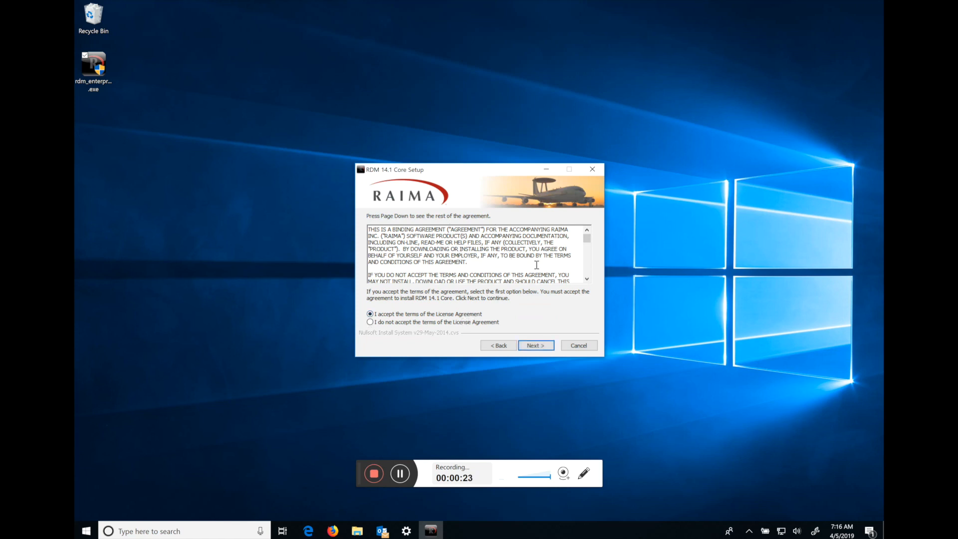
pyautogui.click(534, 345)
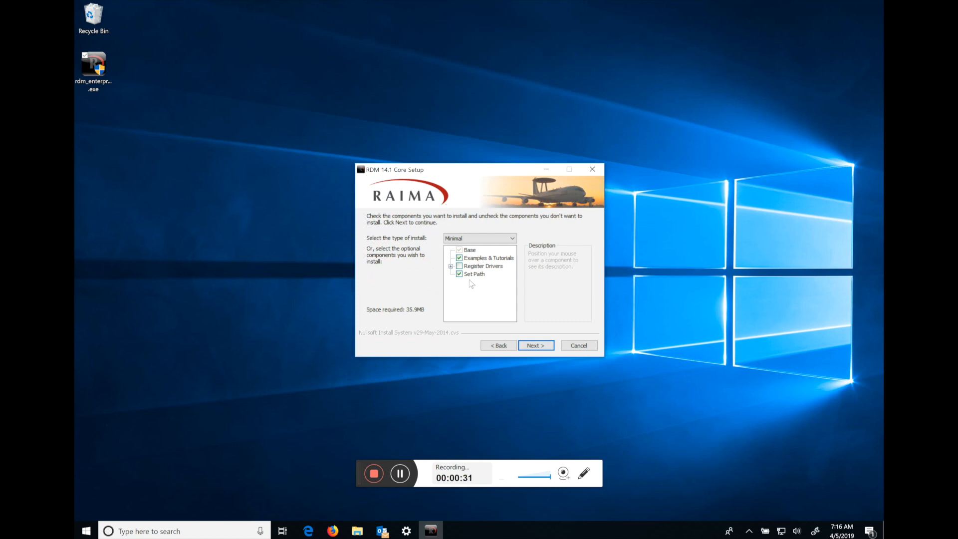
pyautogui.moveTo(474, 274)
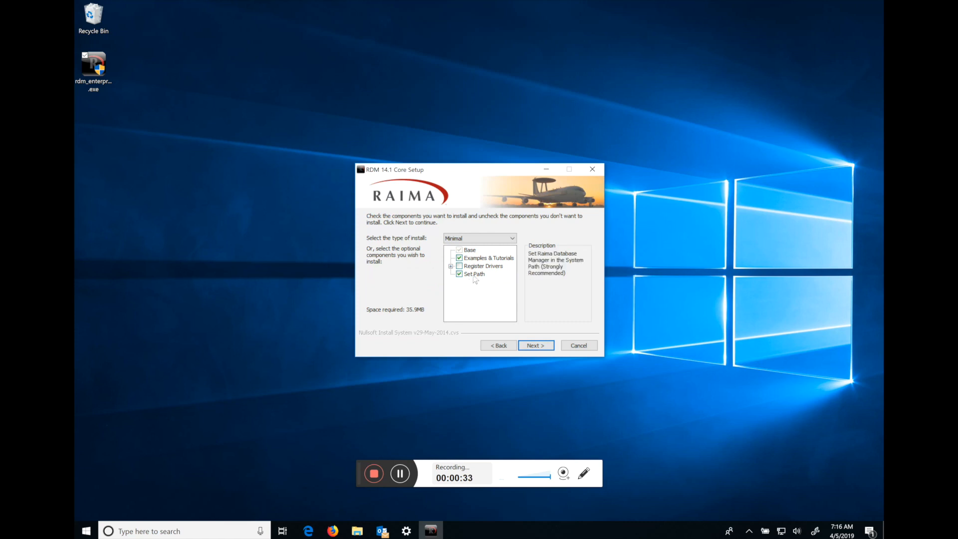
# Step: Keep the Minimal component set and start installing RDM 14.1 Core
pyautogui.click(451, 266)
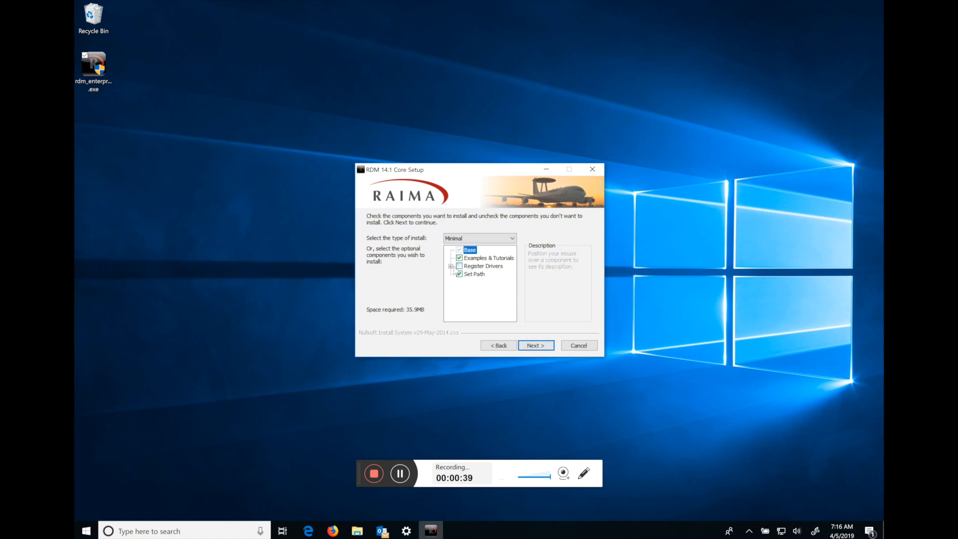
pyautogui.click(535, 345)
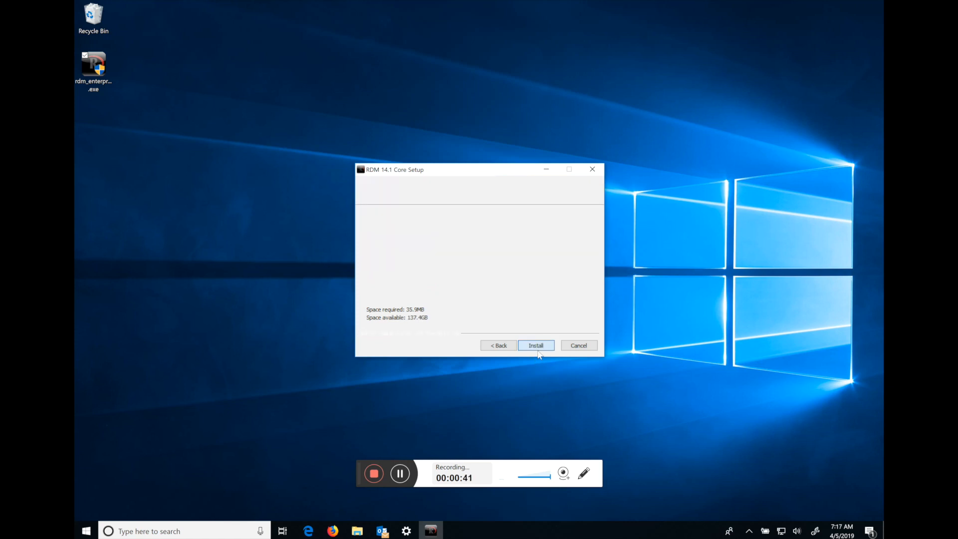
pyautogui.click(535, 345)
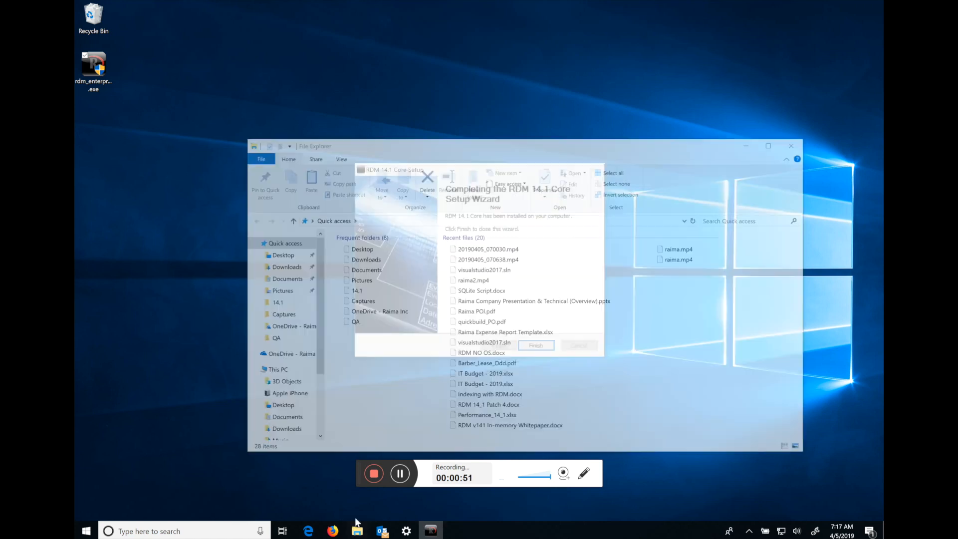
# Step: Browse to C:\Raima\RDM\14.1 and look through the executables in its bin folder
pyautogui.click(536, 345)
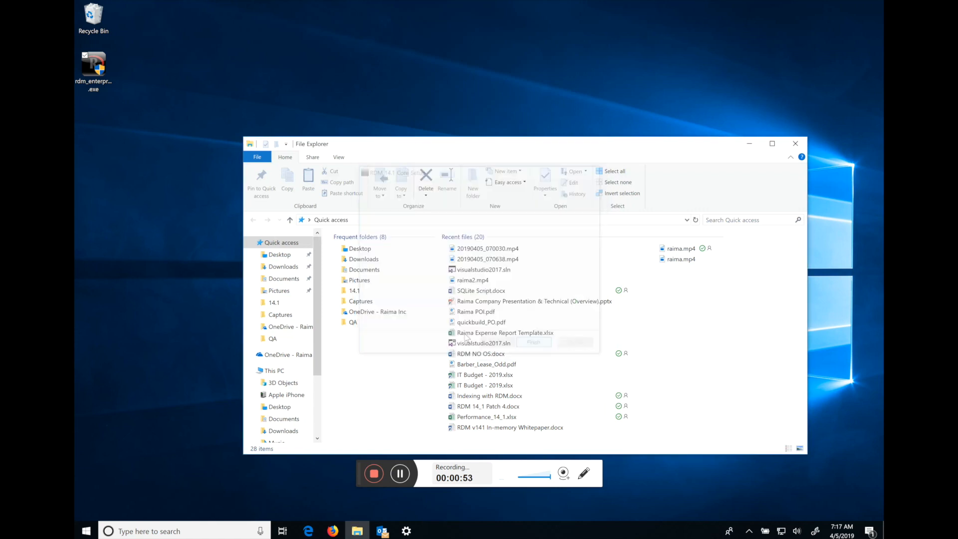
pyautogui.click(273, 370)
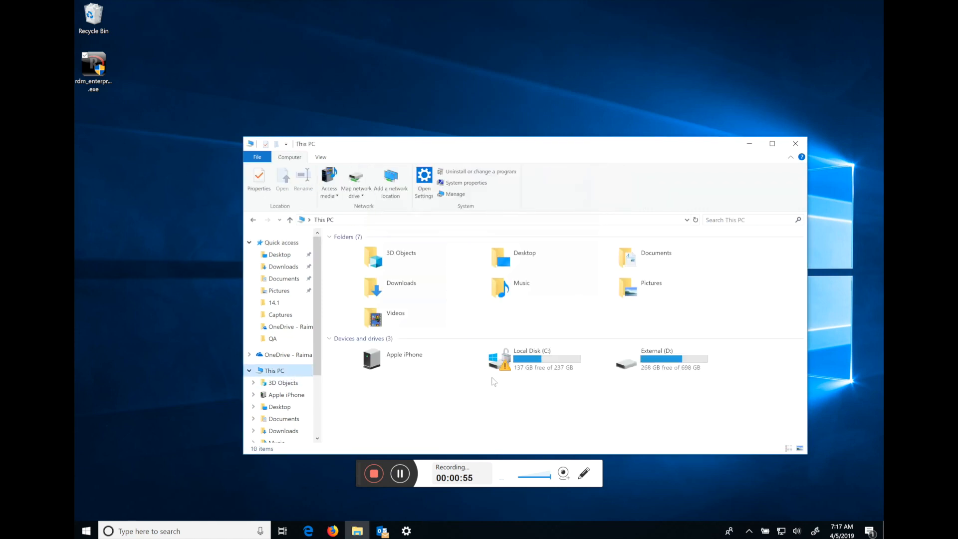
pyautogui.doubleClick(531, 359)
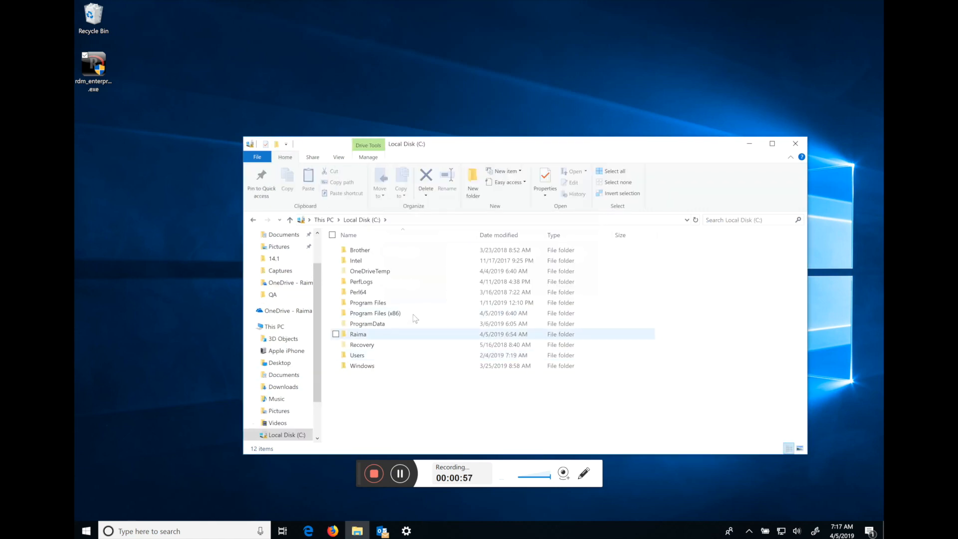
pyautogui.doubleClick(357, 333)
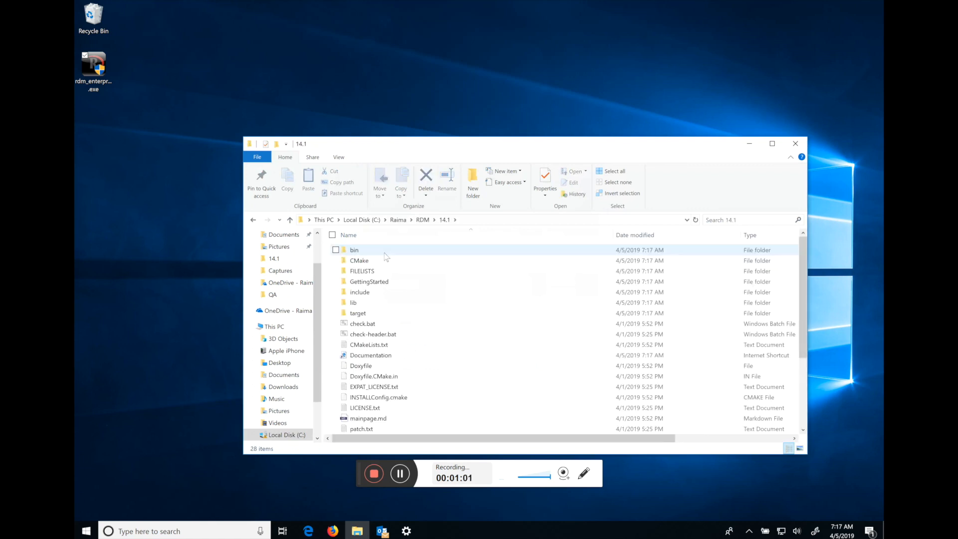
pyautogui.doubleClick(354, 249)
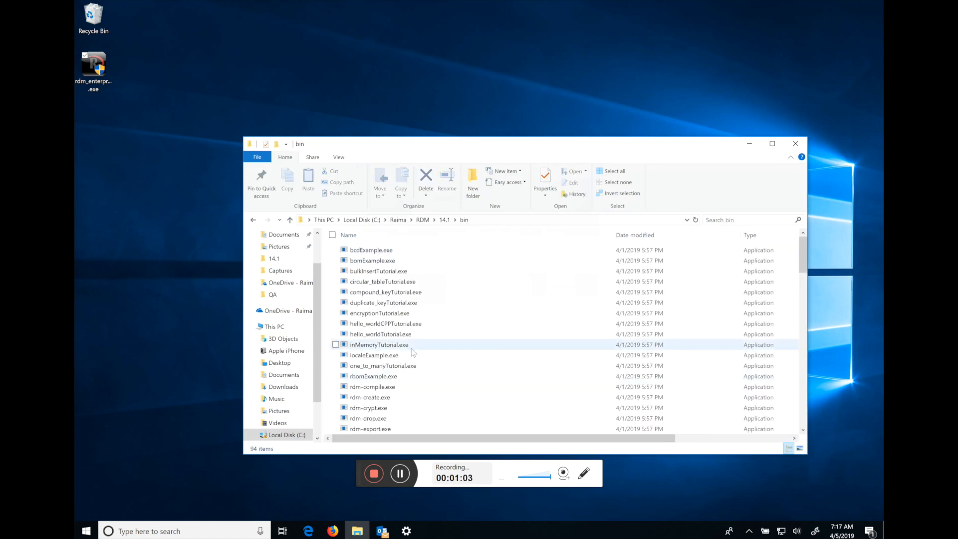
pyautogui.scroll(-3)
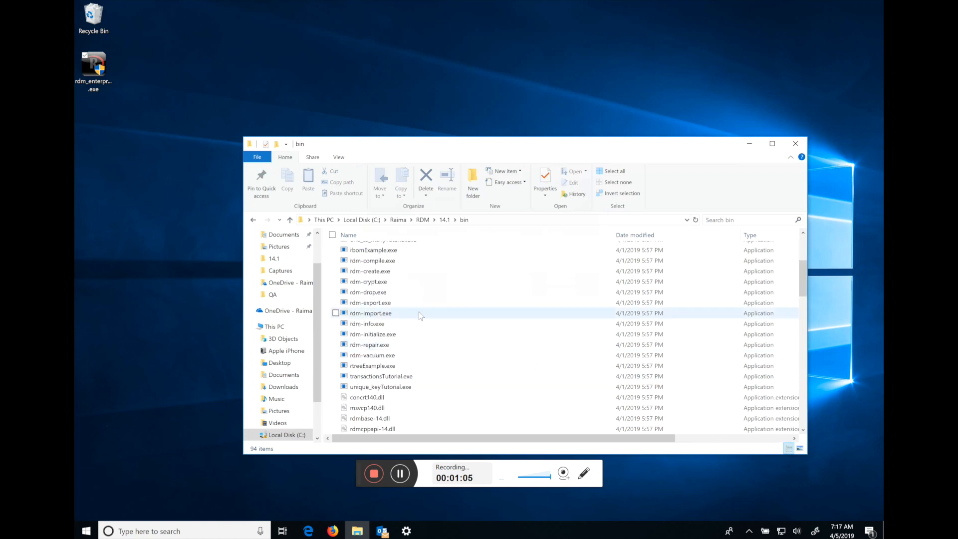
pyautogui.scroll(-3)
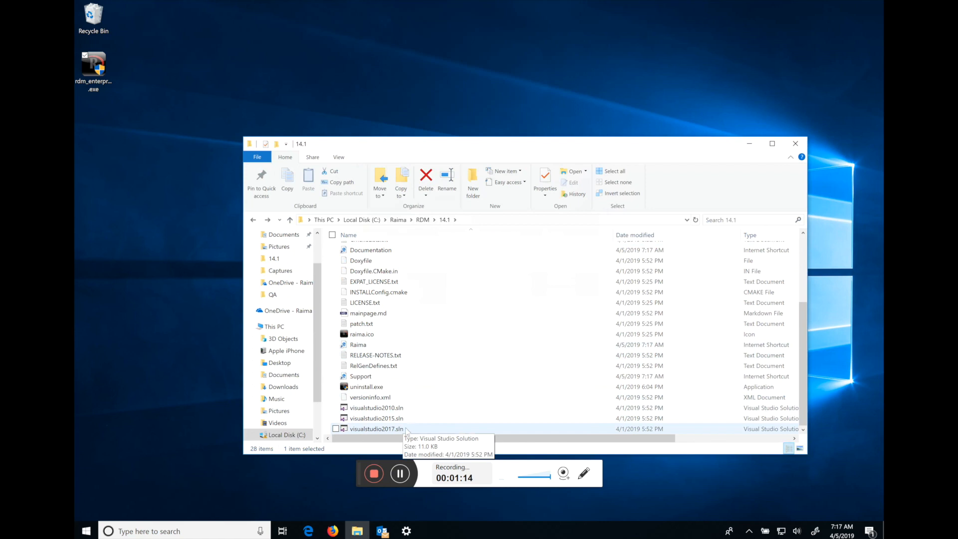
# Step: Launch the visualstudio2017.sln solution from the RDM 14.1 folder
pyautogui.doubleClick(375, 428)
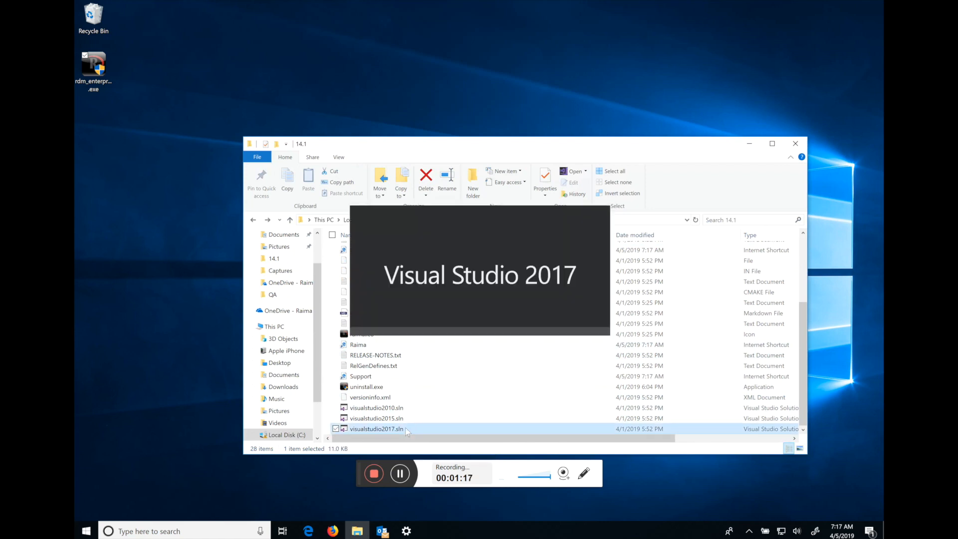
# Step: Load the solution and view hello_world.sdl from the expanded hello_worldTutorial project
pyautogui.doubleClick(377, 428)
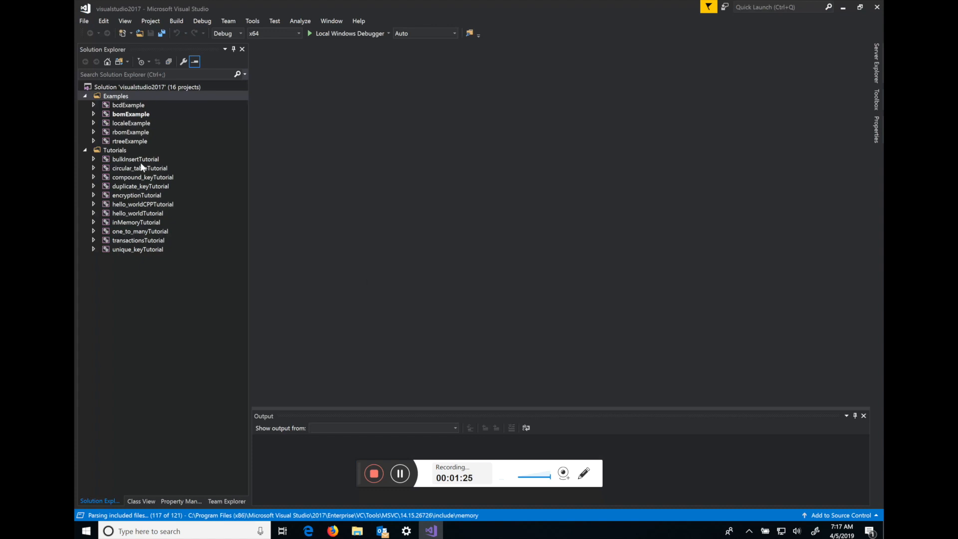
pyautogui.moveTo(150, 131)
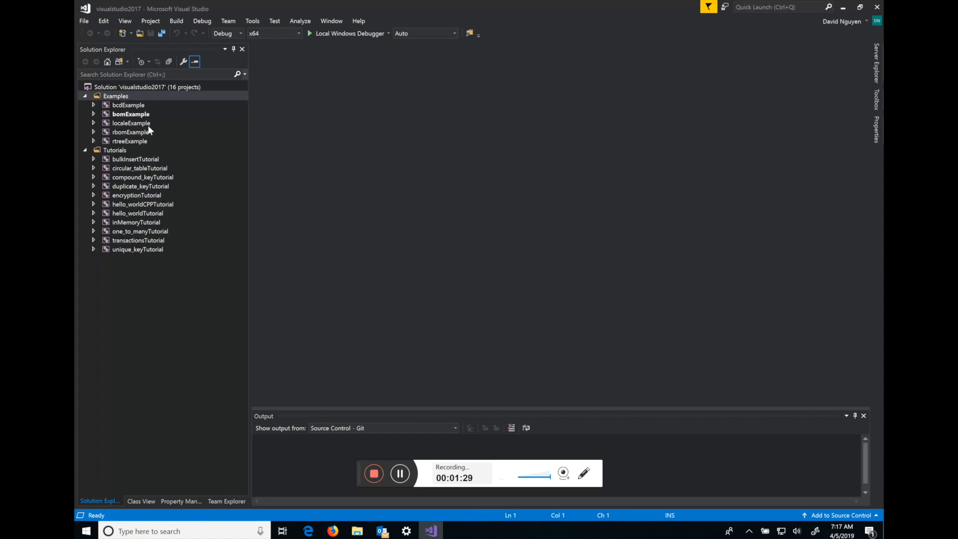
pyautogui.moveTo(158, 177)
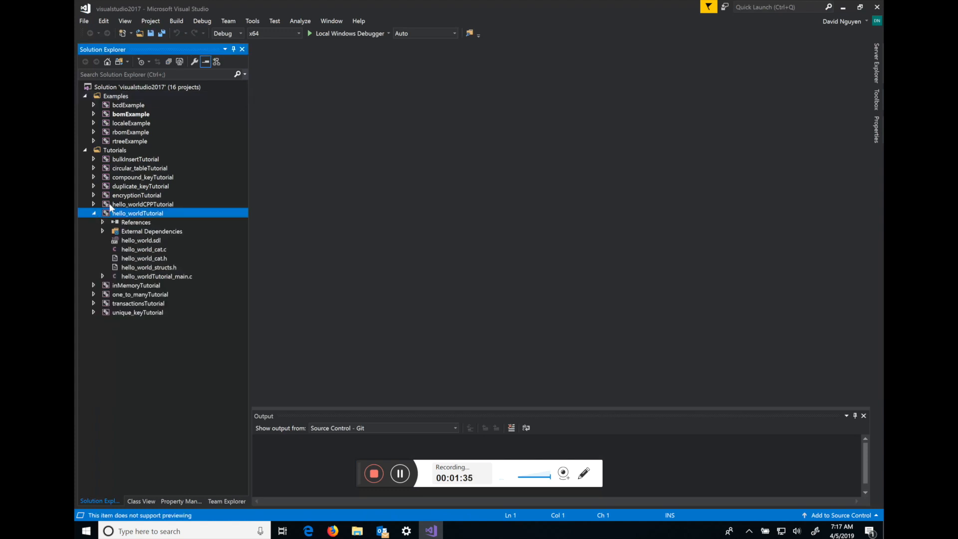
pyautogui.doubleClick(141, 240)
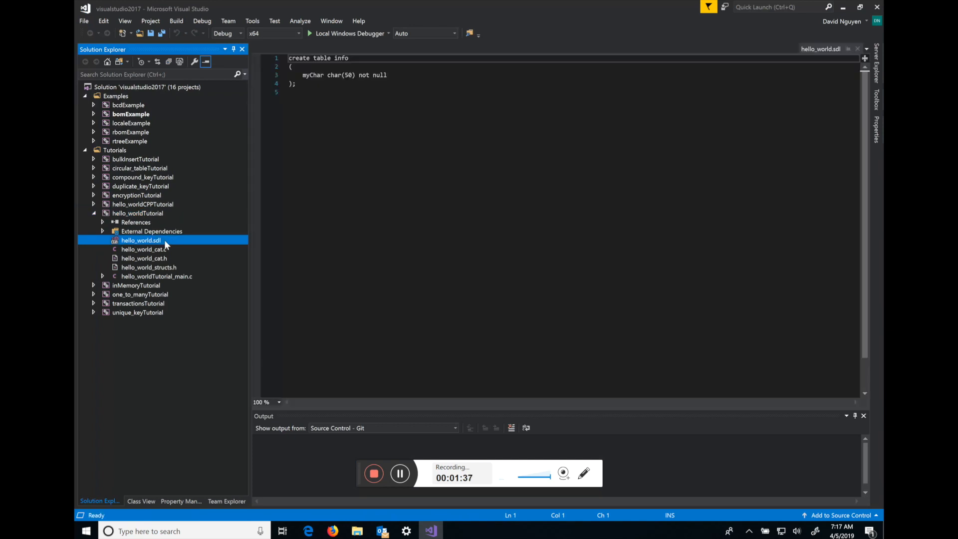
pyautogui.moveTo(348, 95)
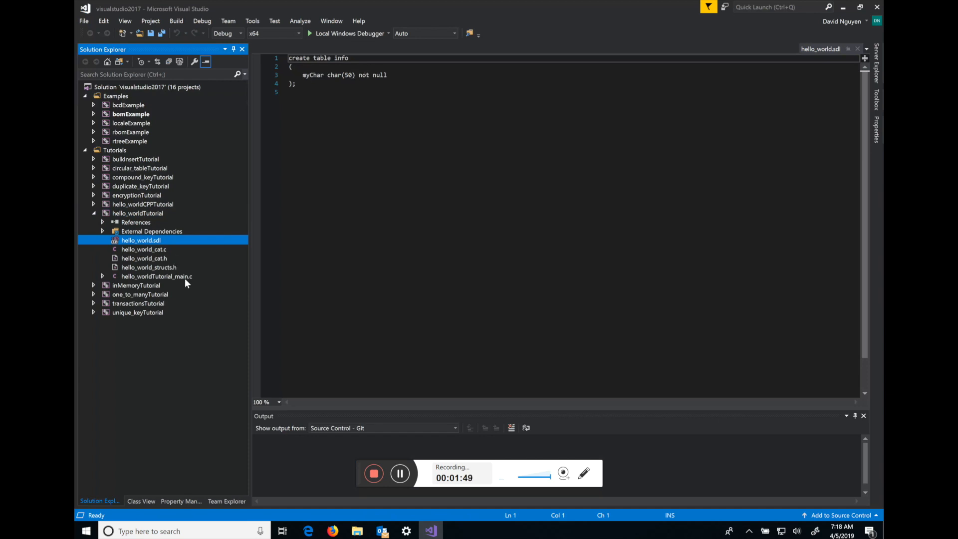
# Step: View hello_worldTutorial_main.c, build the hello_worldTutorial project, and search Windows for cmd
pyautogui.doubleClick(156, 275)
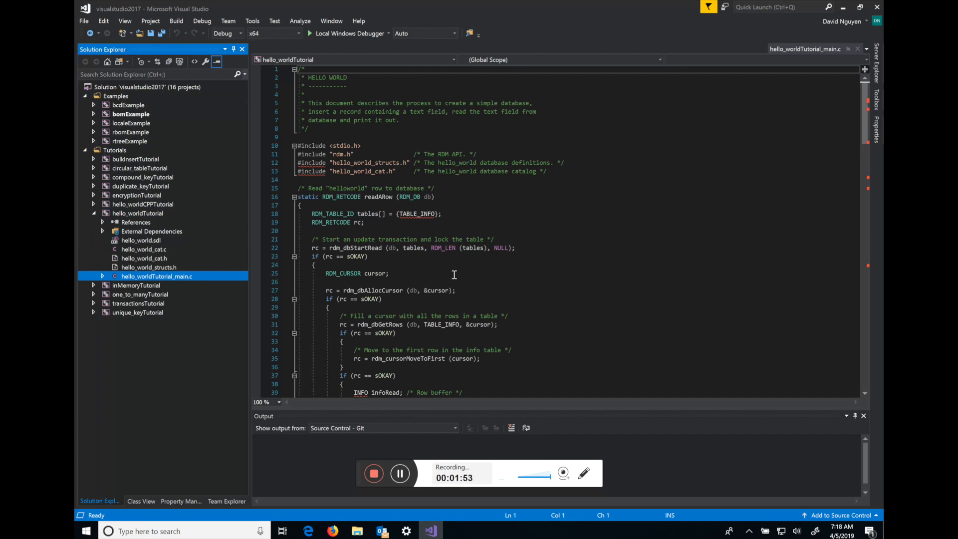
pyautogui.moveTo(454, 239)
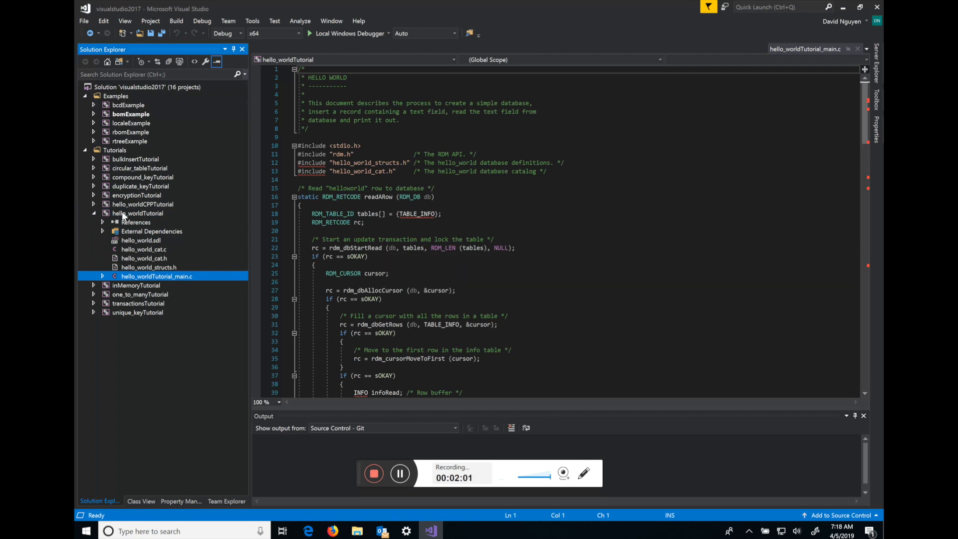
pyautogui.rightClick(137, 213)
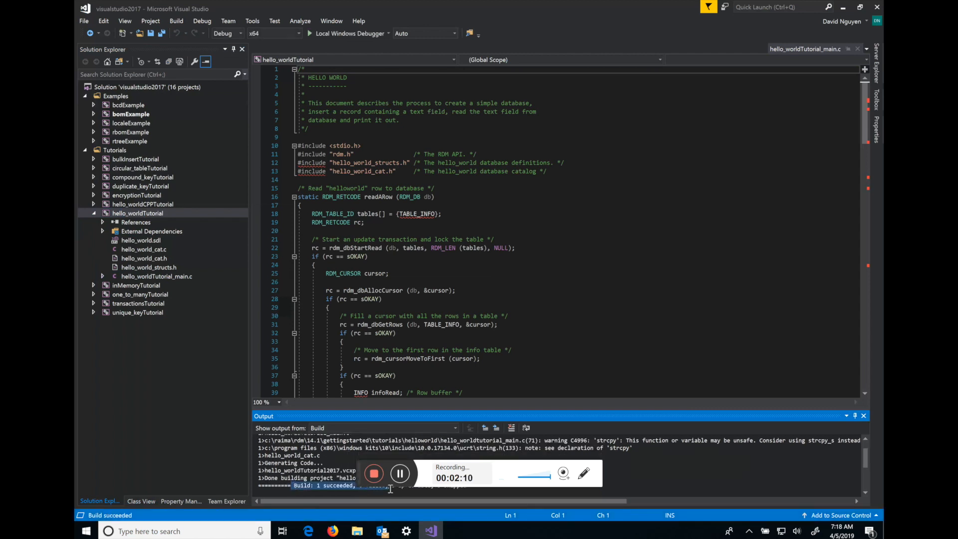
pyautogui.click(86, 530)
pyautogui.write('cmd')
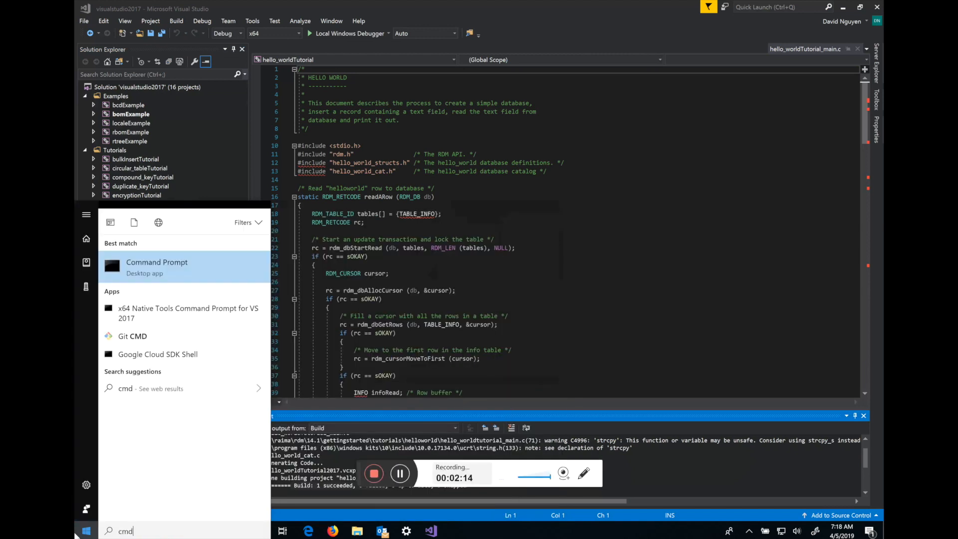
# Step: In Command Prompt, cd to \Raima\RDM\14.1\x64\Debug and run hello_worldTutorial.exe to print Hello World
pyautogui.click(156, 267)
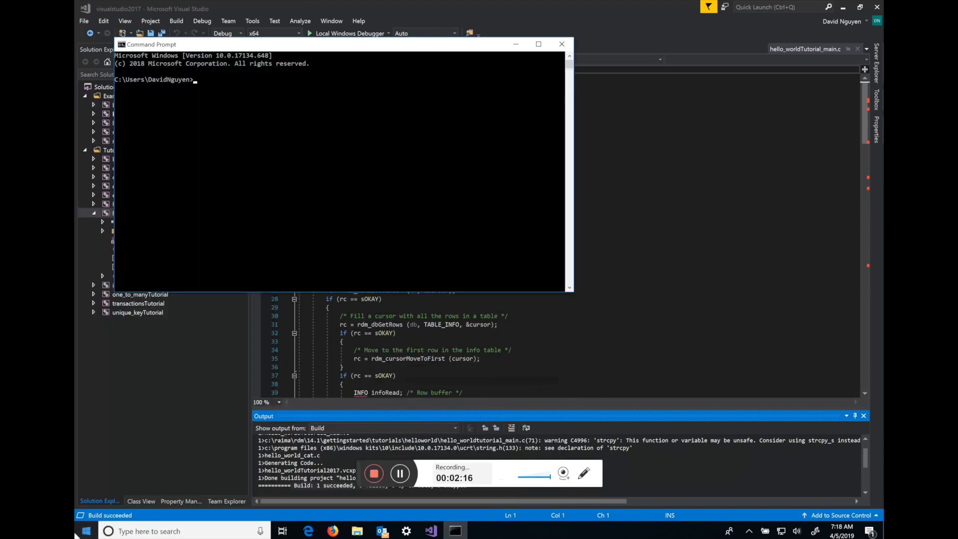
pyautogui.write('cd \\Raima\\RDM\\14.1')
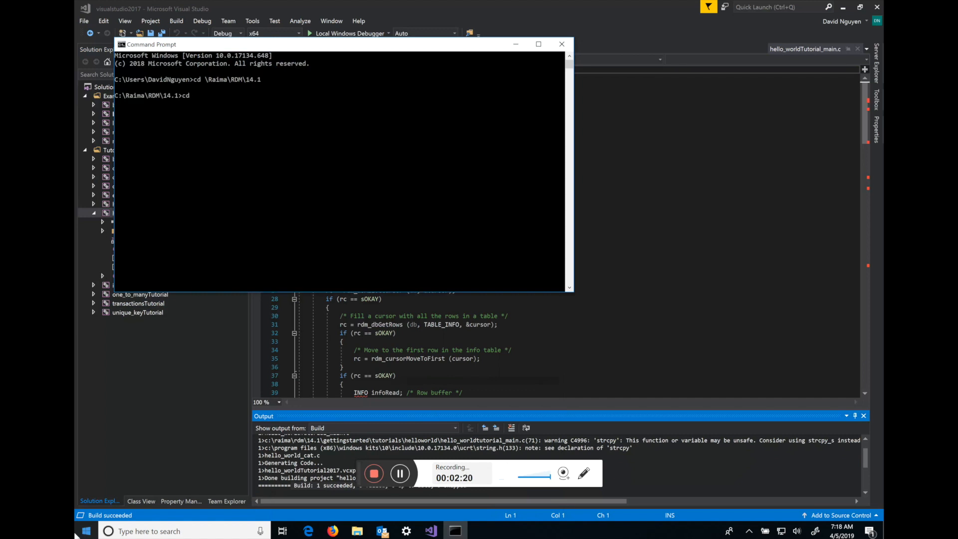
pyautogui.write('x64\\Debug')
pyautogui.write('dir')
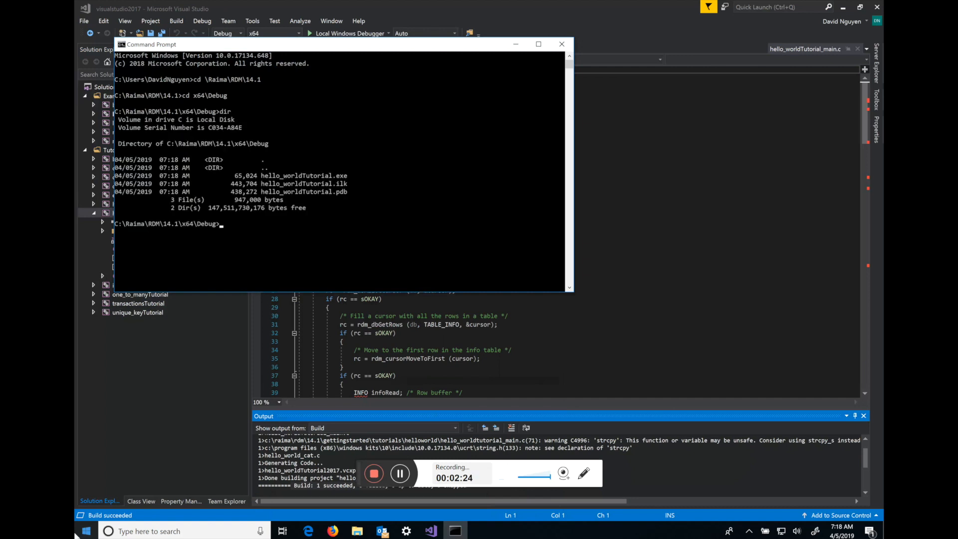
pyautogui.write('hello_worldTutorial.exe')
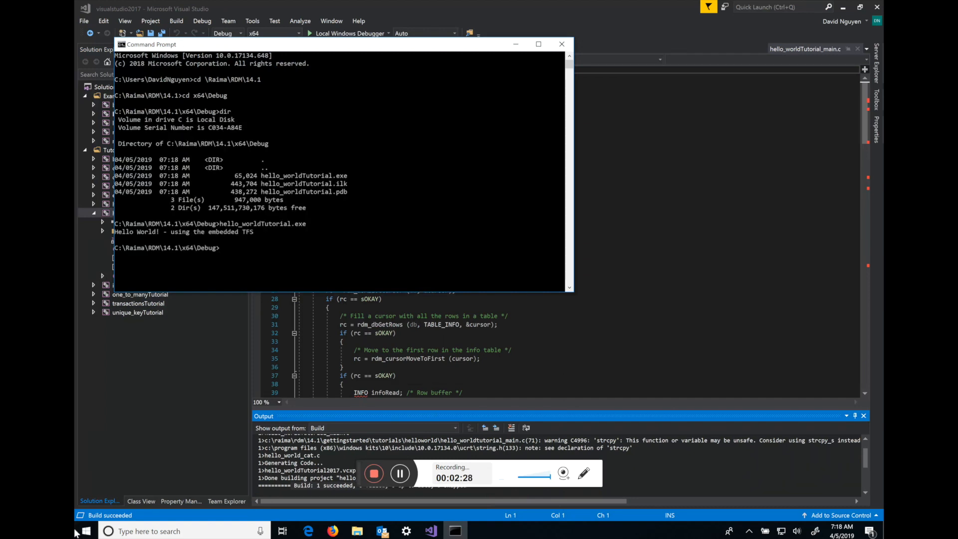
pyautogui.moveTo(187, 239)
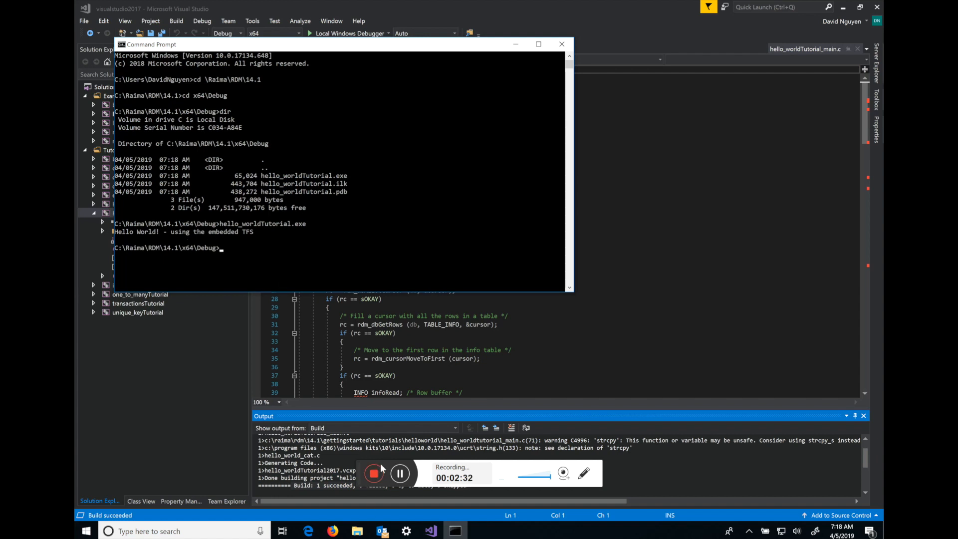
# Step: Browse x64\Debug\hello_world.rdm to see p00000000.pack, then return to Visual Studio
pyautogui.click(357, 530)
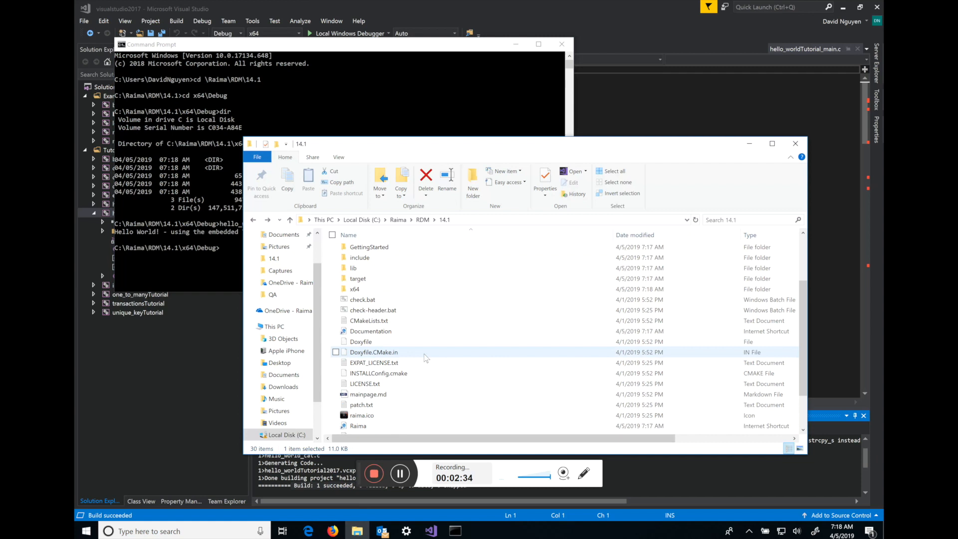
pyautogui.doubleClick(355, 288)
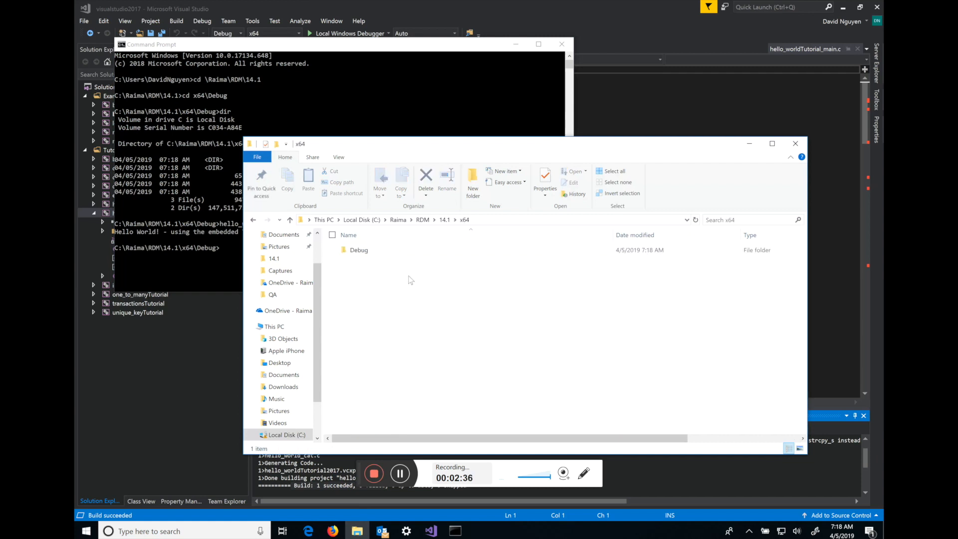
pyautogui.doubleClick(358, 250)
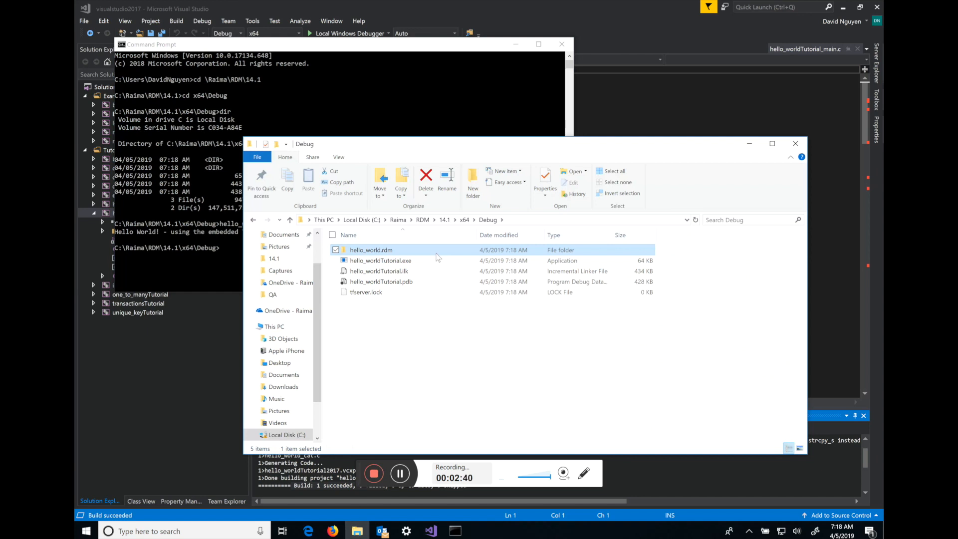
pyautogui.doubleClick(371, 250)
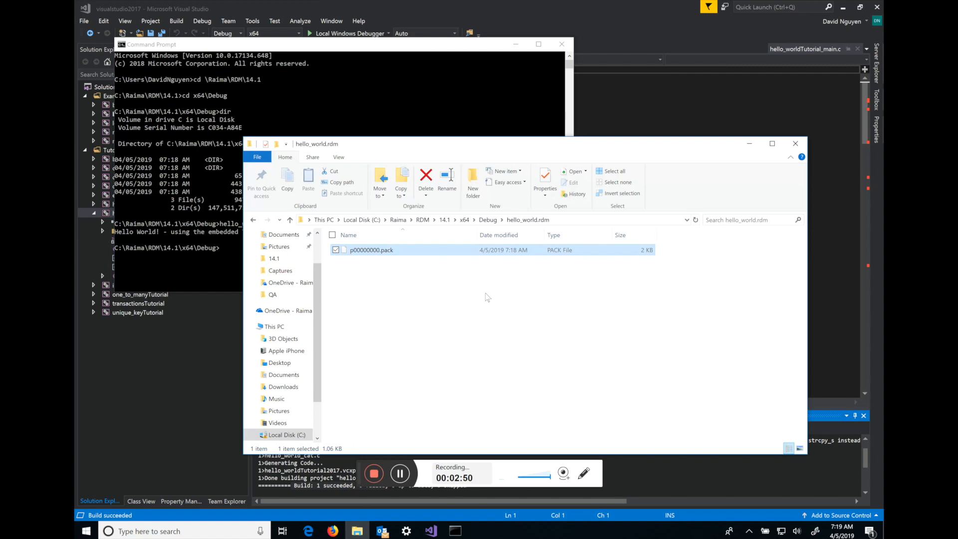
pyautogui.moveTo(472, 319)
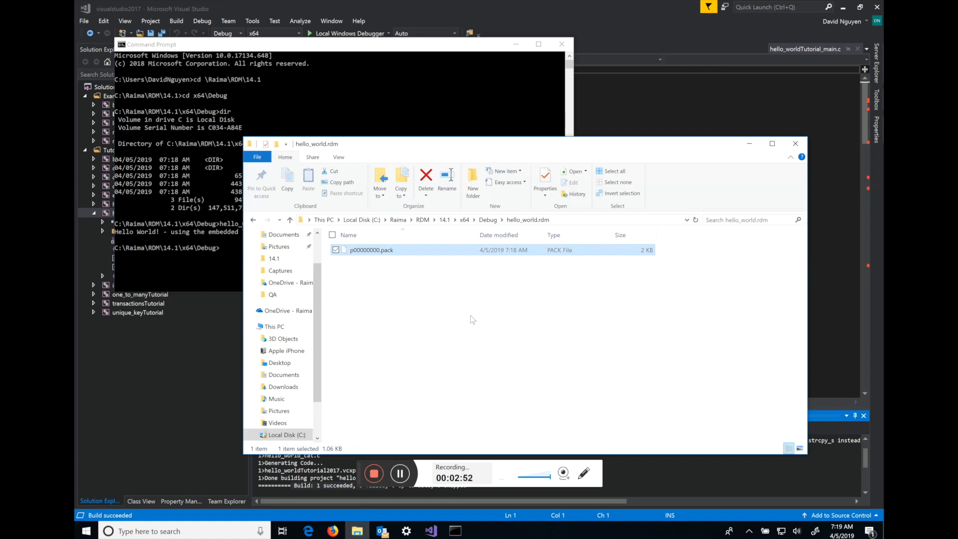
pyautogui.click(470, 310)
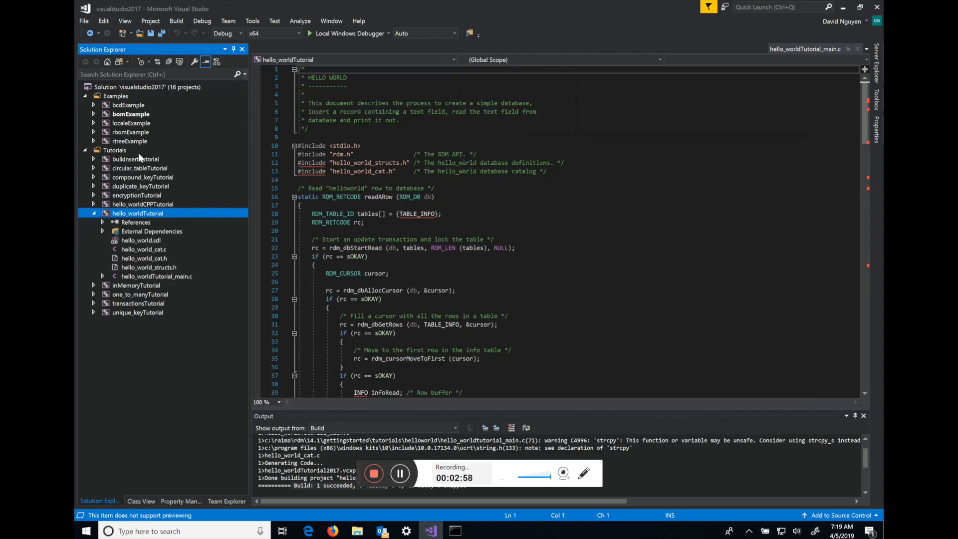
pyautogui.moveTo(199, 367)
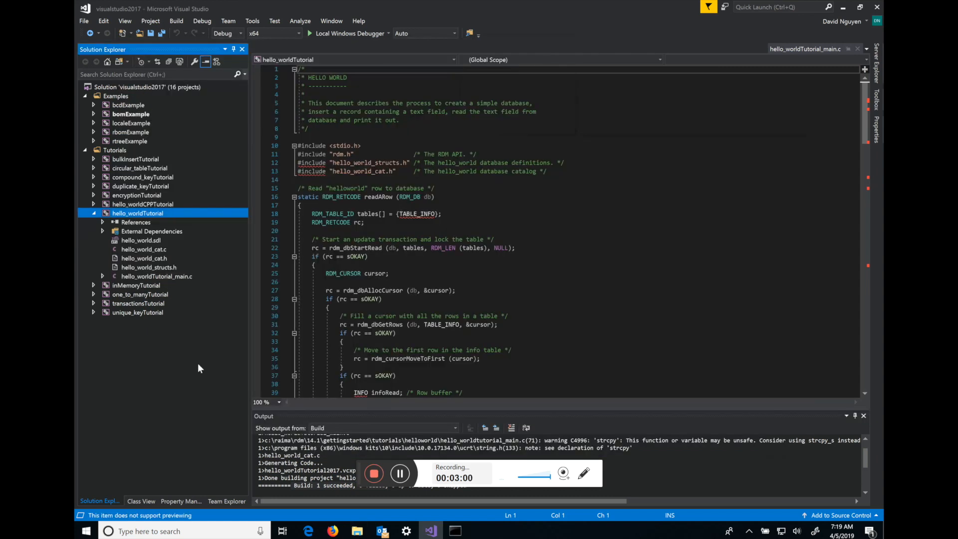
pyautogui.moveTo(180, 383)
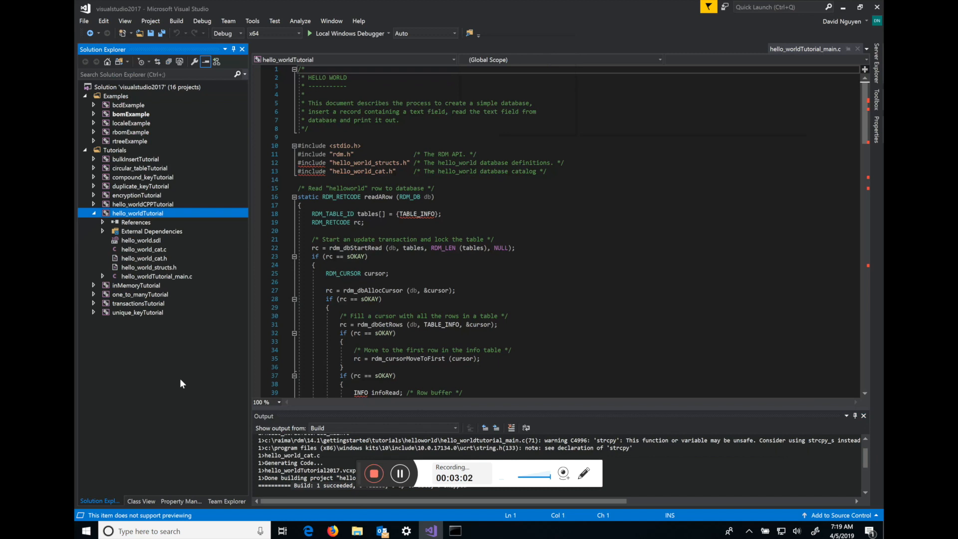
pyautogui.moveTo(226, 415)
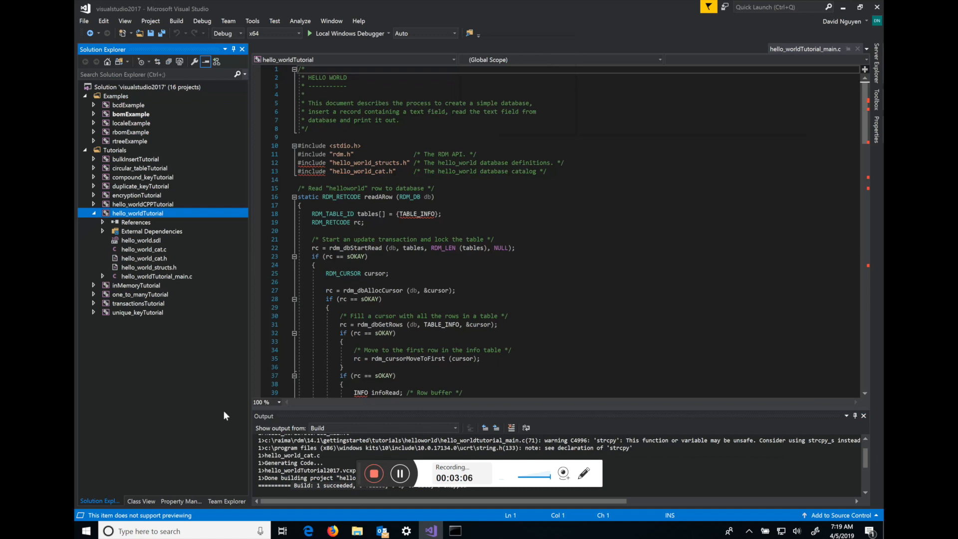